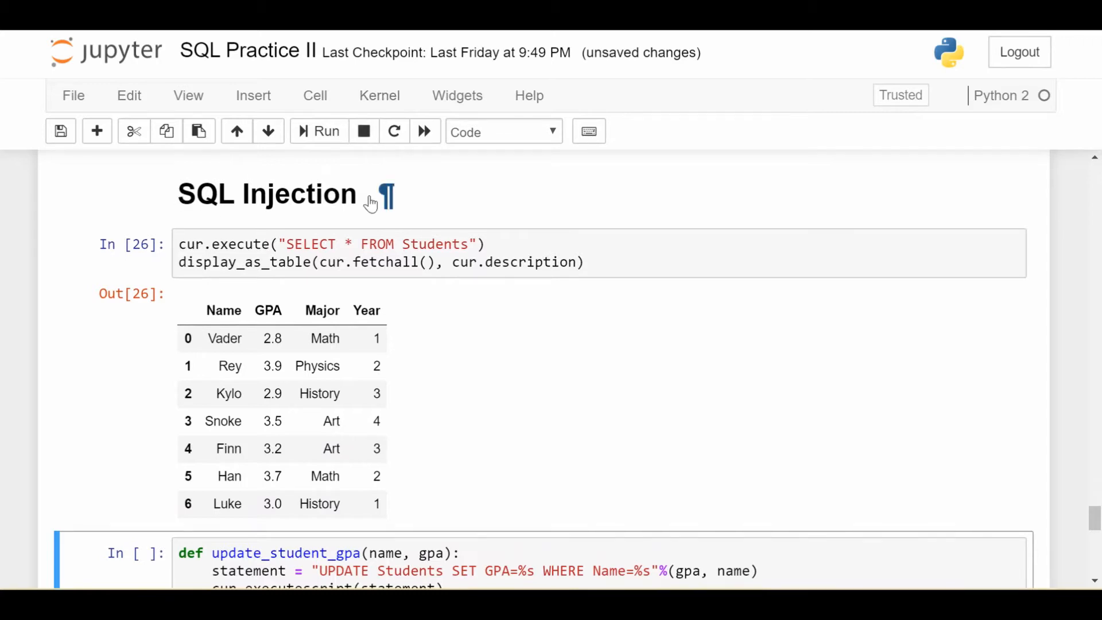
pyautogui.moveTo(488, 227)
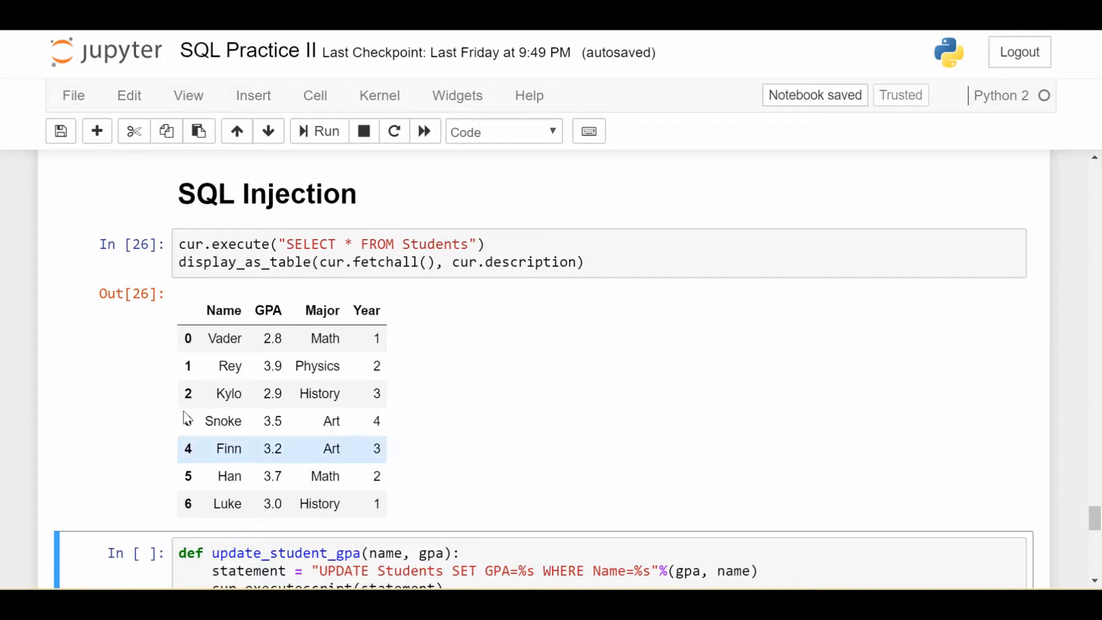
# Review the string-formatted UPDATE Students ... Name=%s query in update_student_gpa before running the Luke 3.3 call
pyautogui.scroll(-3)
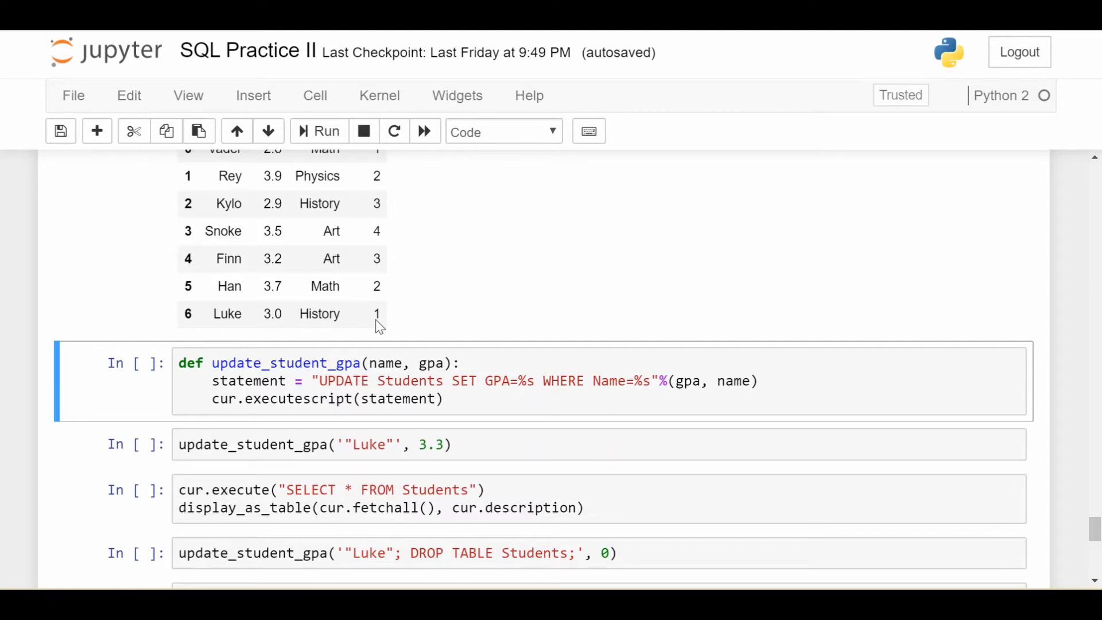
pyautogui.click(189, 363)
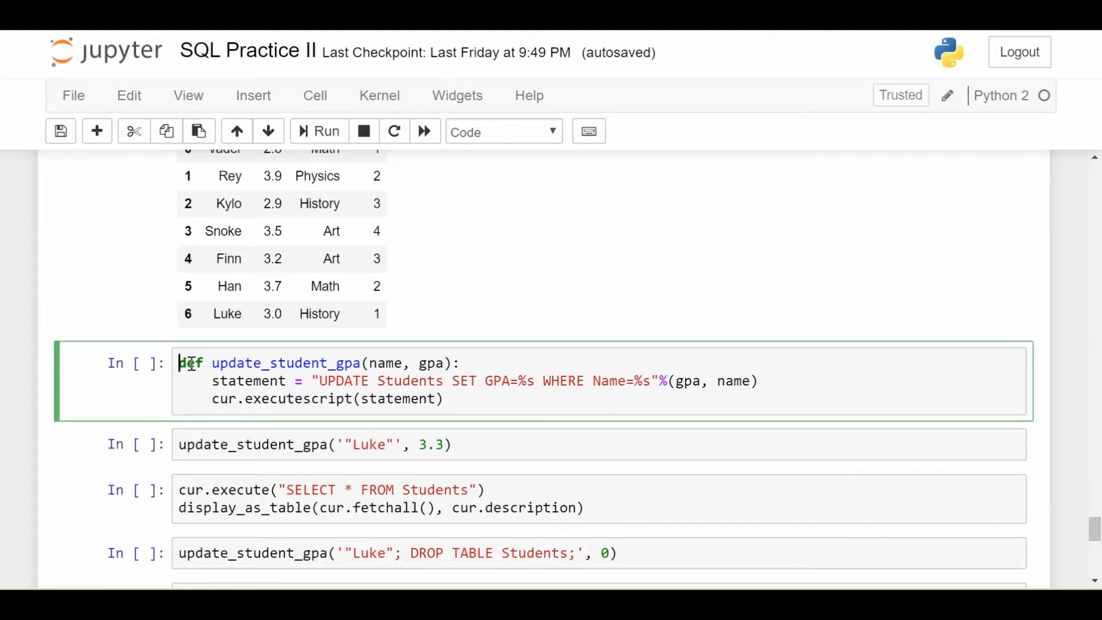
pyautogui.doubleClick(271, 362)
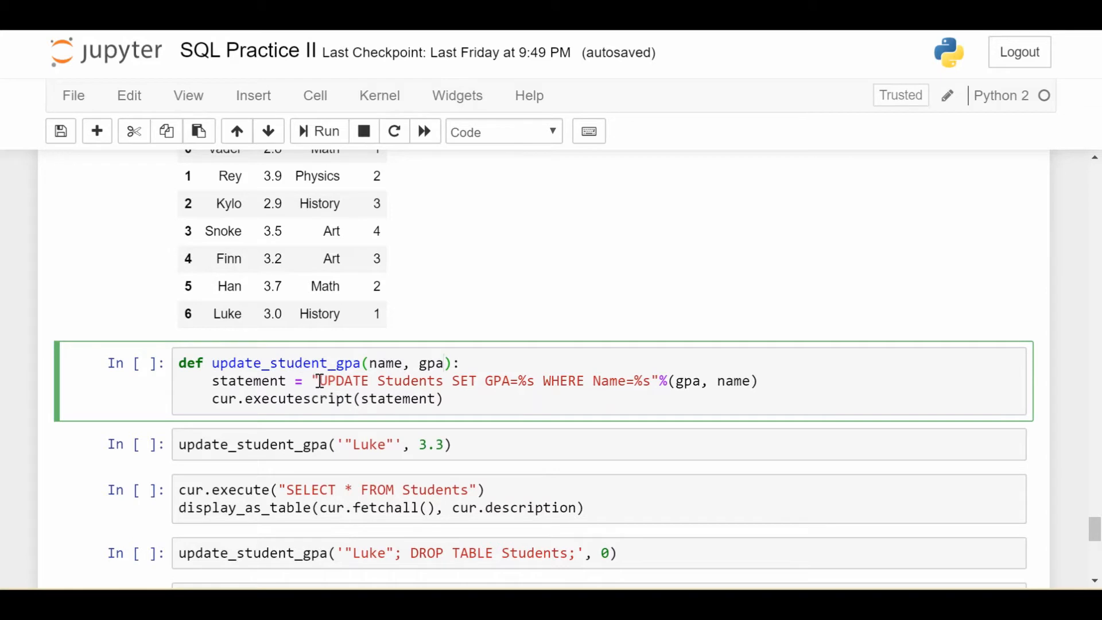
pyautogui.moveTo(317, 380); pyautogui.dragTo(447, 380)
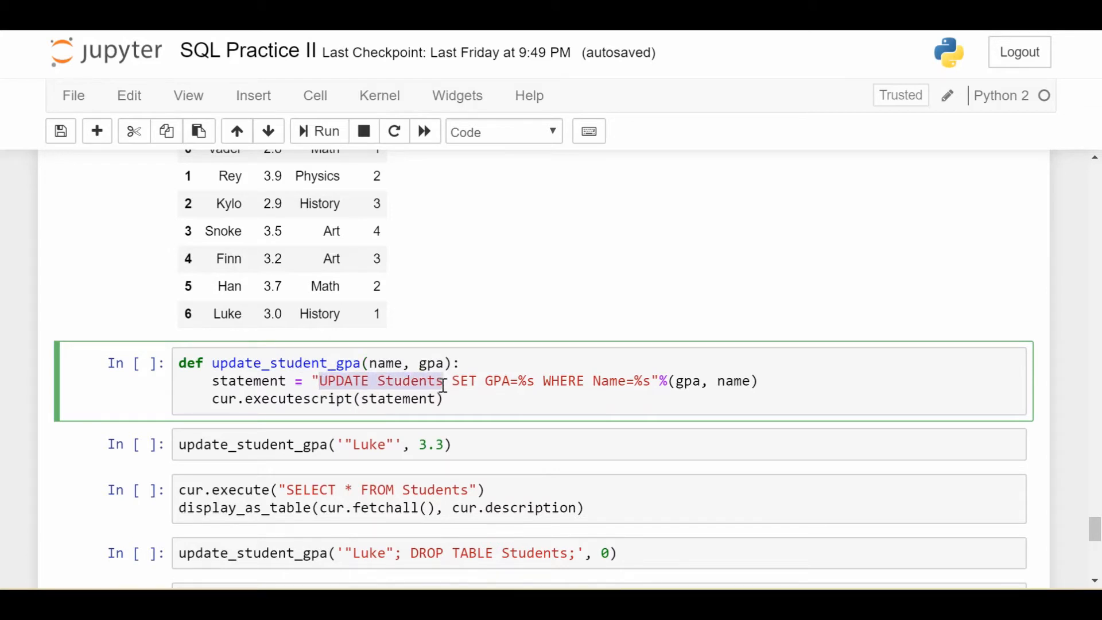
pyautogui.moveTo(443, 382); pyautogui.dragTo(534, 381)
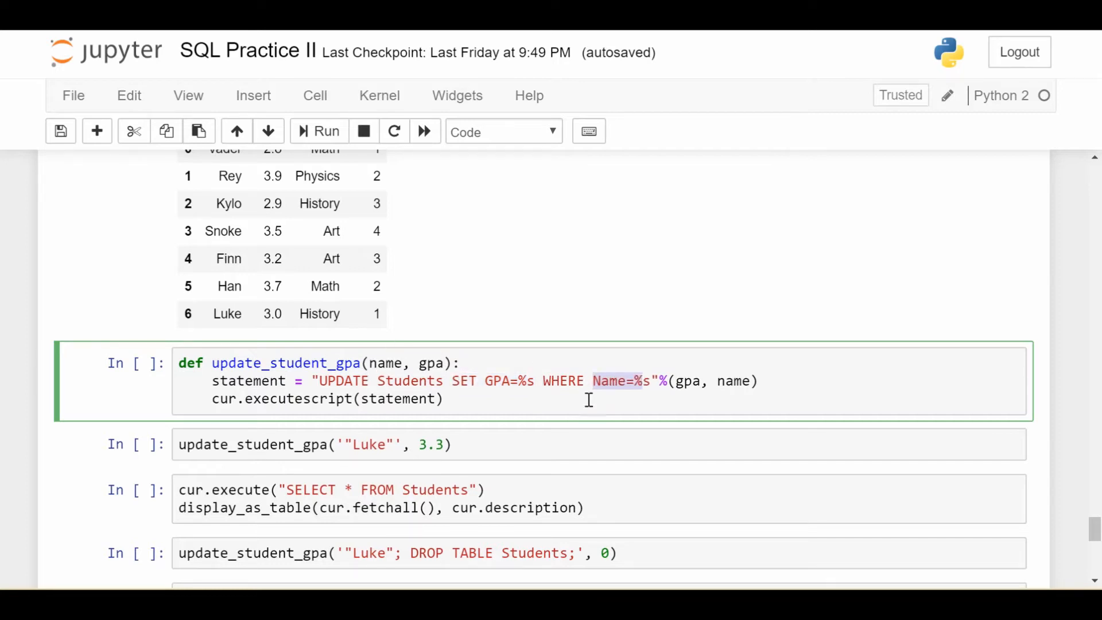
pyautogui.click(761, 380)
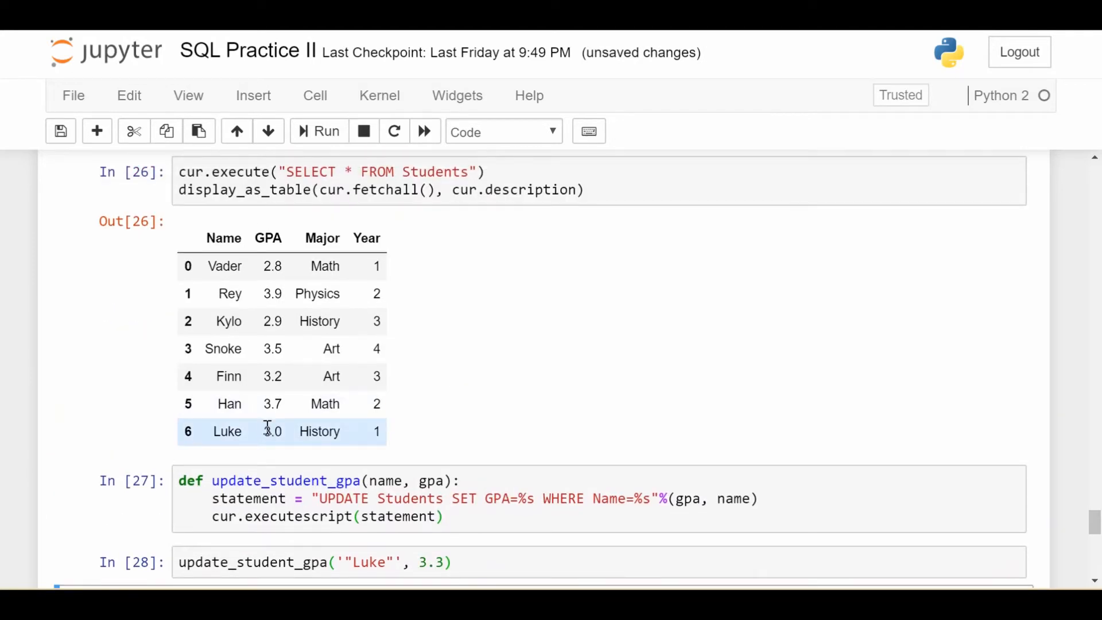
# Scroll through the SELECT * FROM Students output and highlight the quoted "Luke" argument in In [28]
pyautogui.scroll(-3)
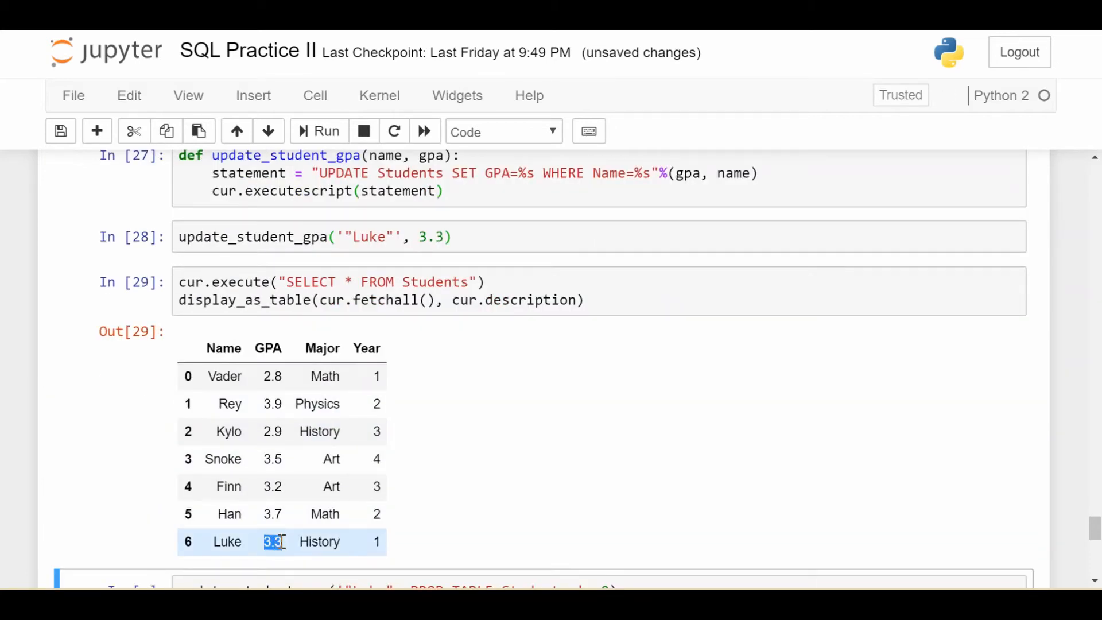
pyautogui.scroll(-3)
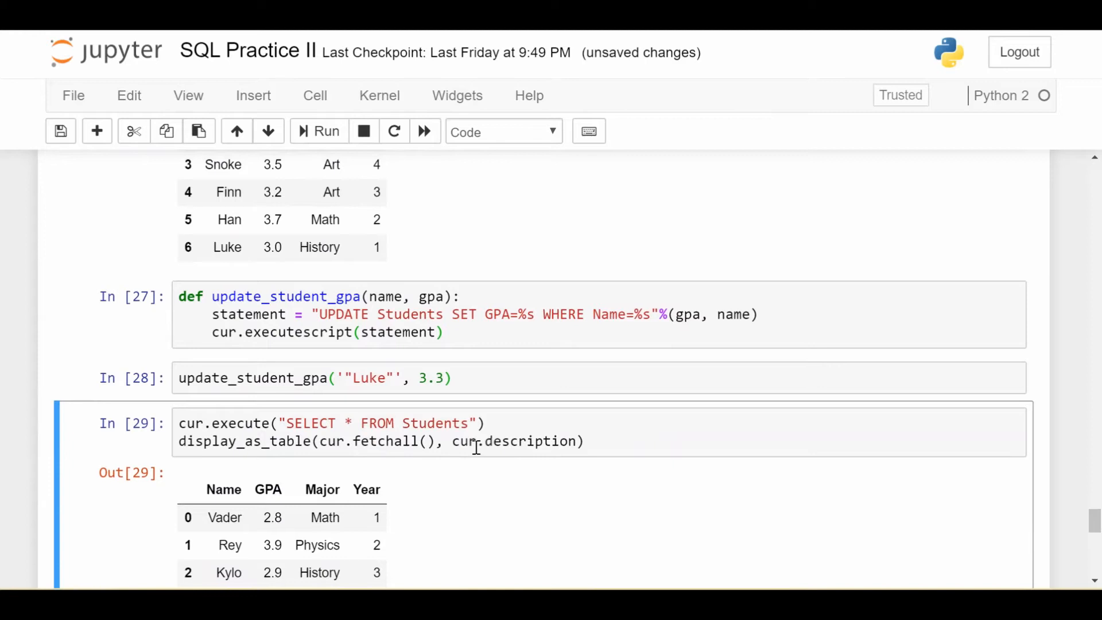
pyautogui.scroll(-3)
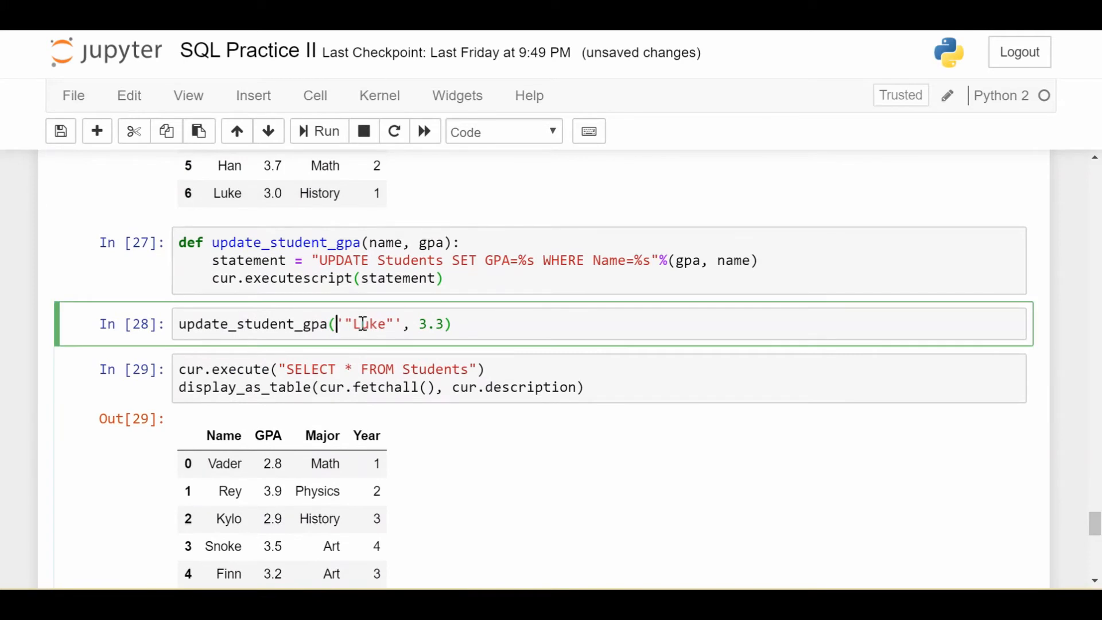
pyautogui.doubleClick(369, 324)
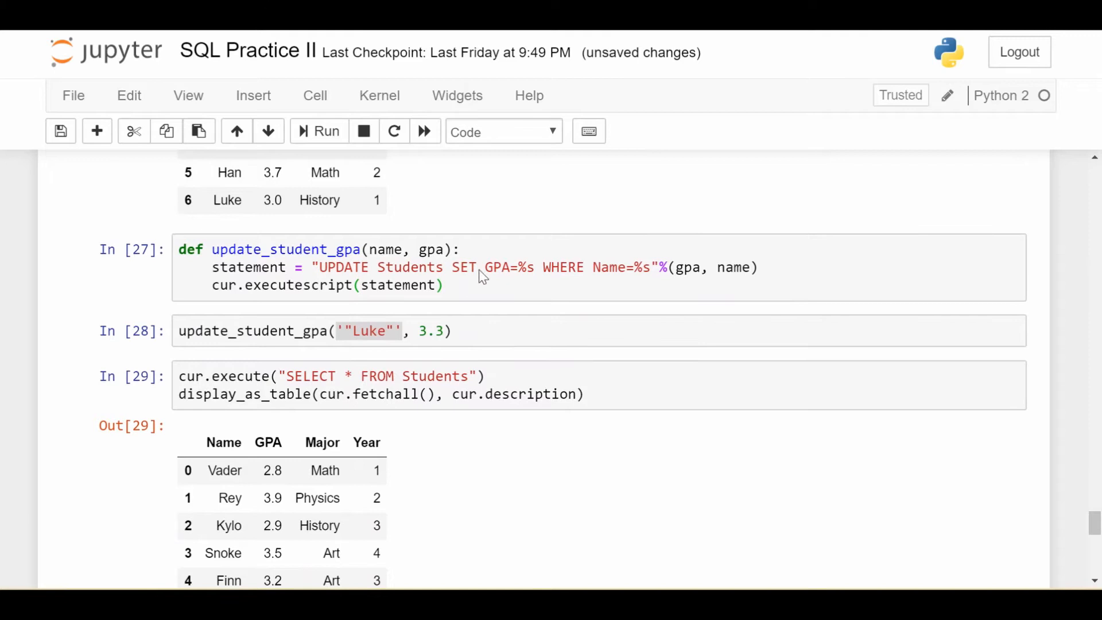
# Add a print(statement) line before cur.executescript in update_student_gpa
pyautogui.write('[r')
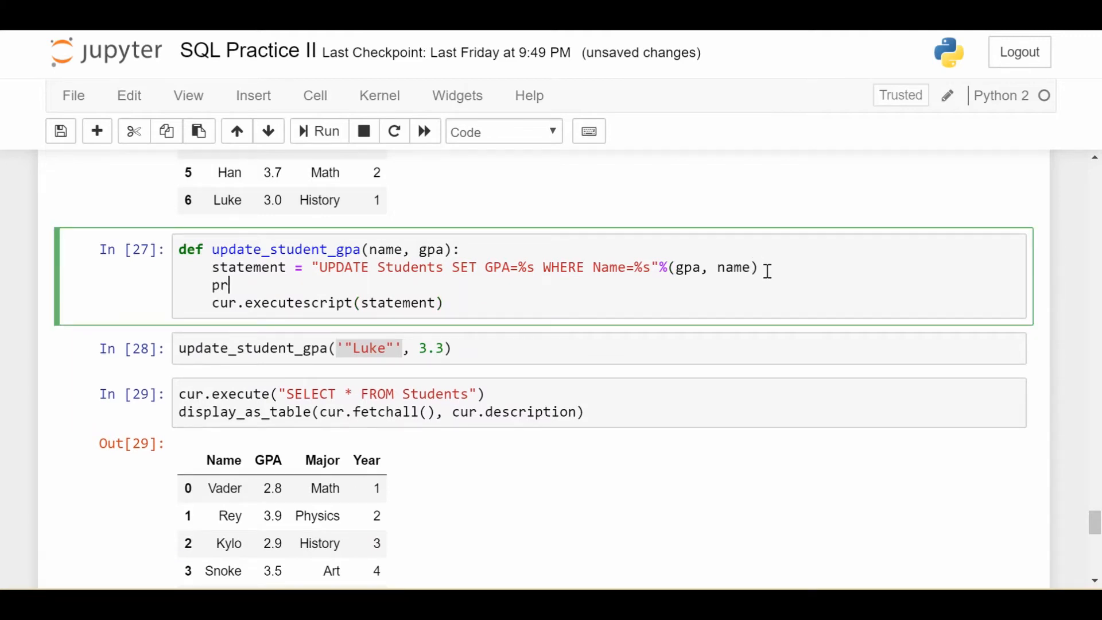
pyautogui.write('i')
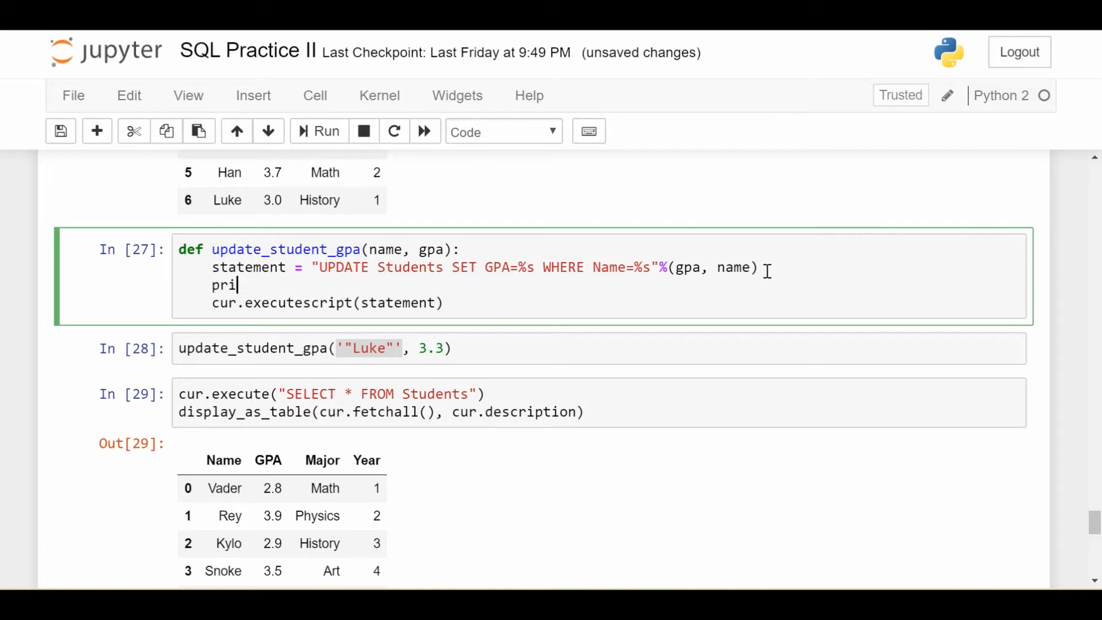
pyautogui.write('nt statemt')
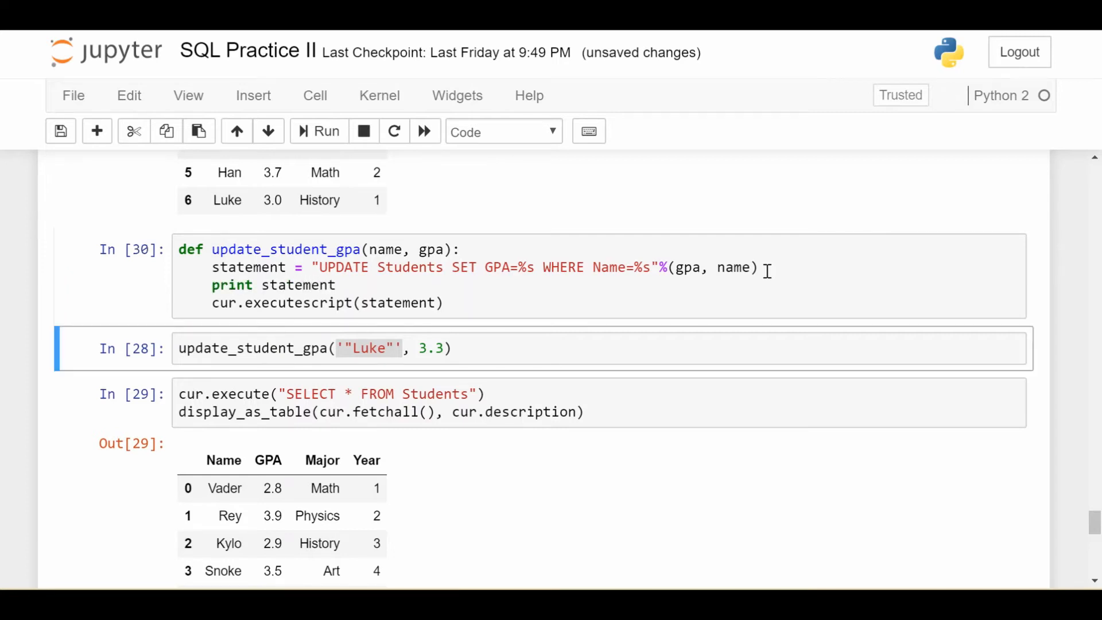
pyautogui.scroll(-3)
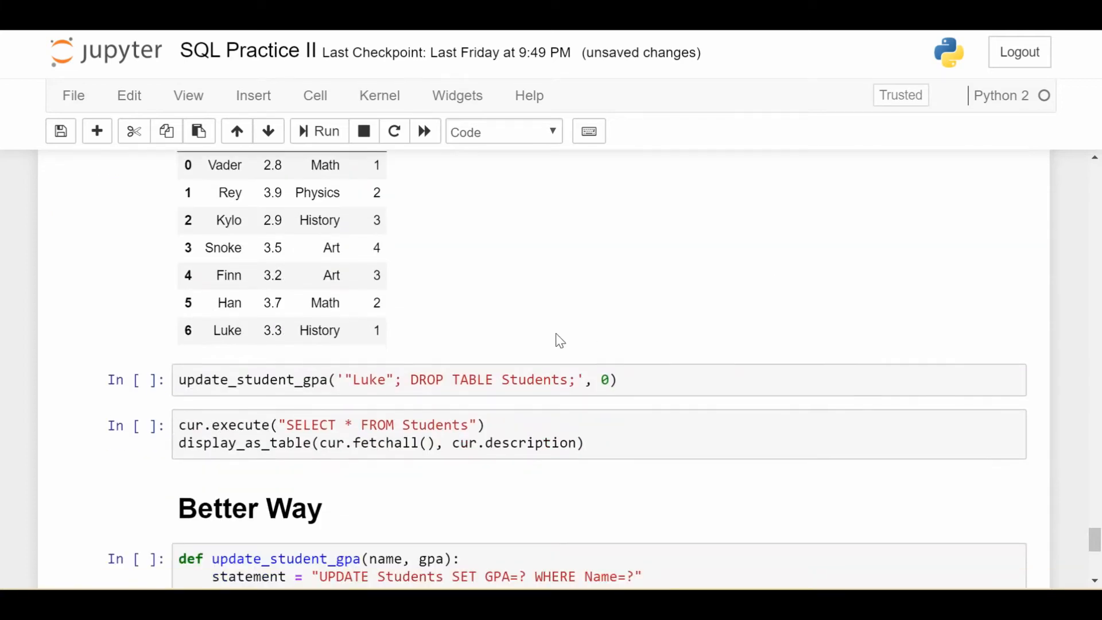
# Run update_student_gpa('"Luke"; DROP TABLE Students;', 0) and highlight the printed UPDATE and the injected DROP TABLE argument
pyautogui.click(318, 131)
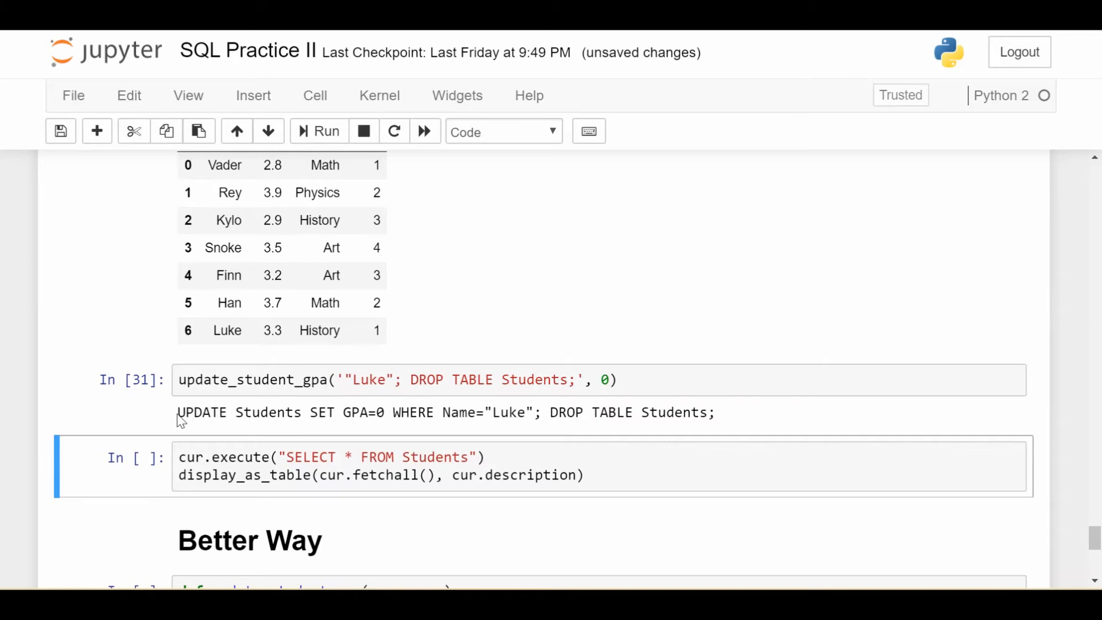
pyautogui.moveTo(178, 412); pyautogui.dragTo(378, 412)
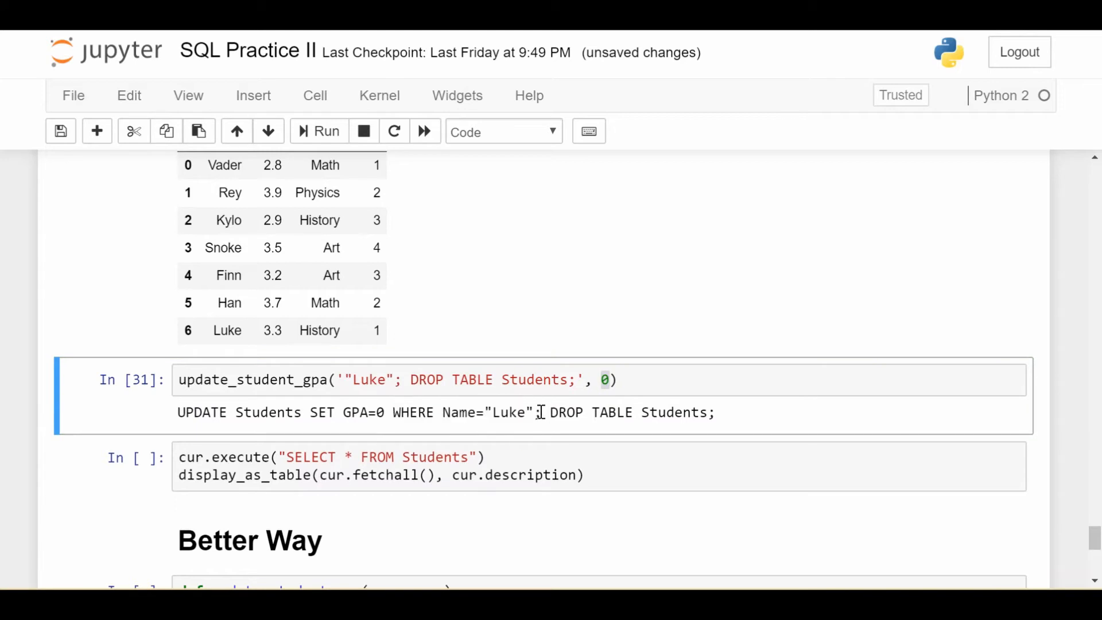
pyautogui.moveTo(178, 412); pyautogui.dragTo(536, 412)
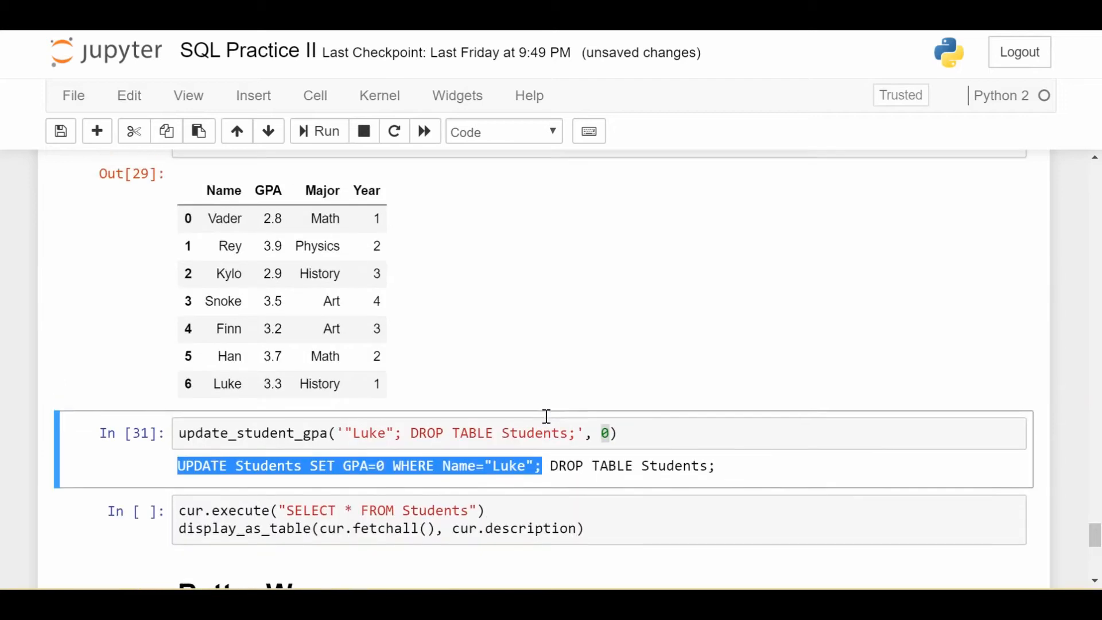
pyautogui.scroll(-3)
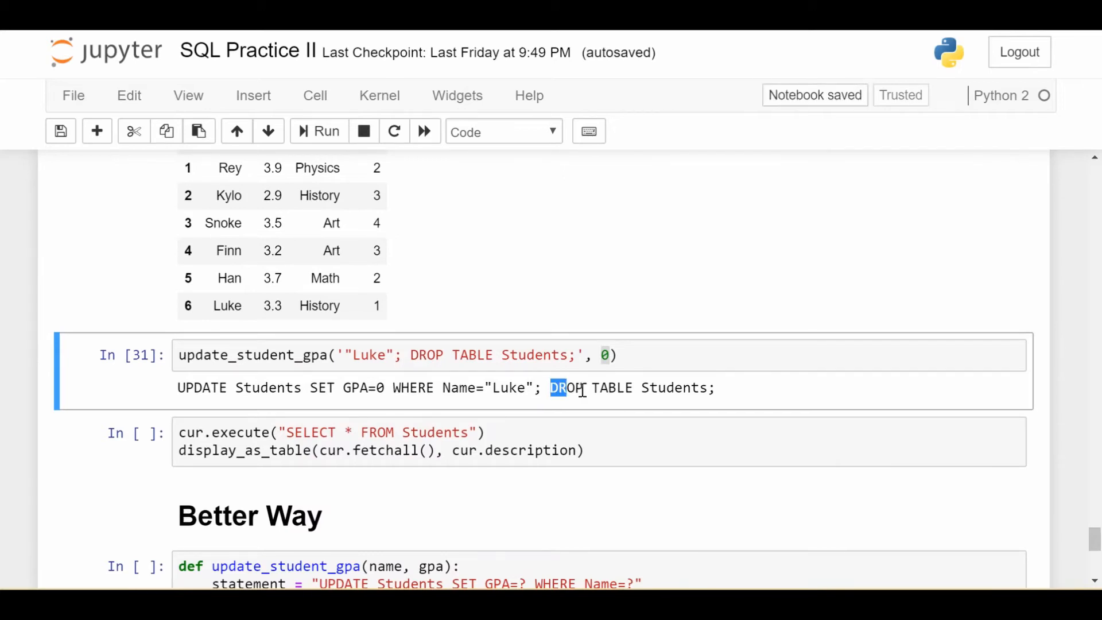
pyautogui.click(413, 355)
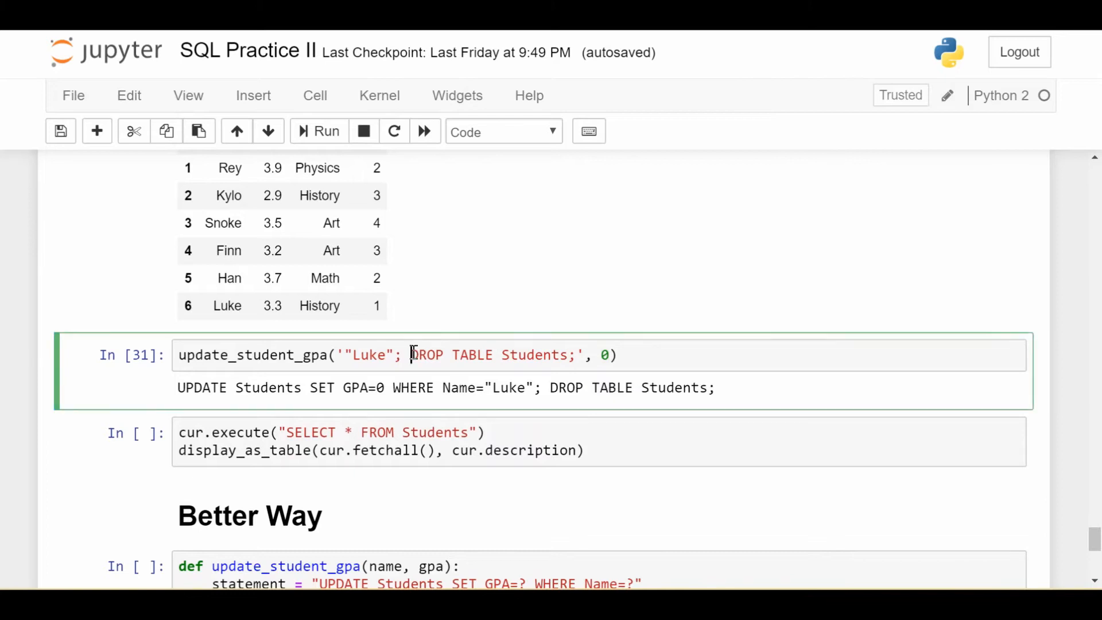
pyautogui.moveTo(411, 355); pyautogui.dragTo(577, 355)
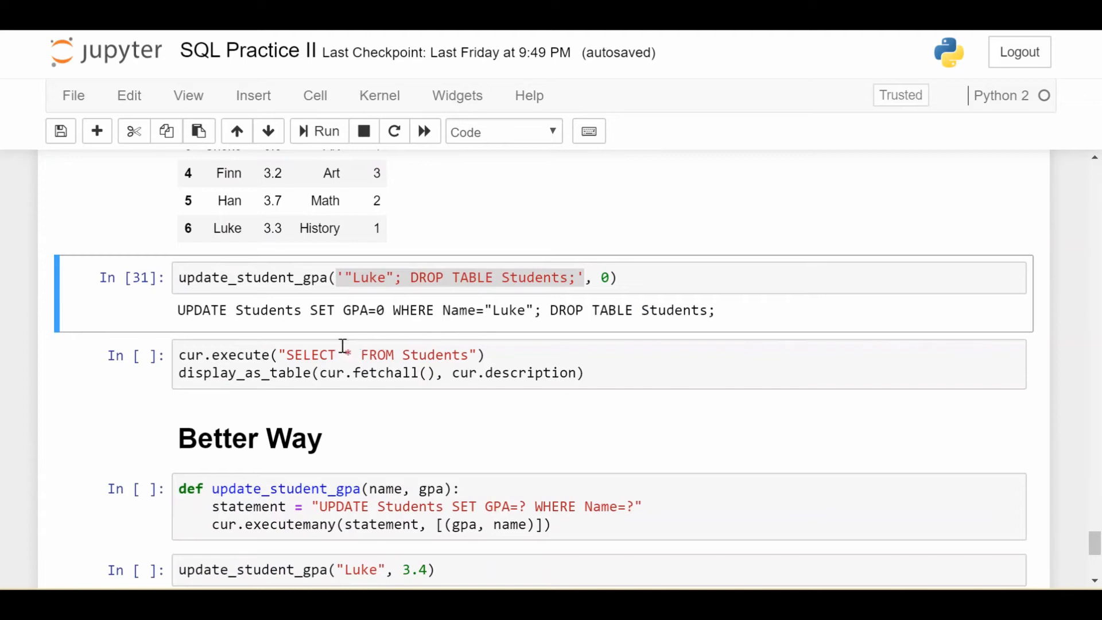
pyautogui.click(313, 354)
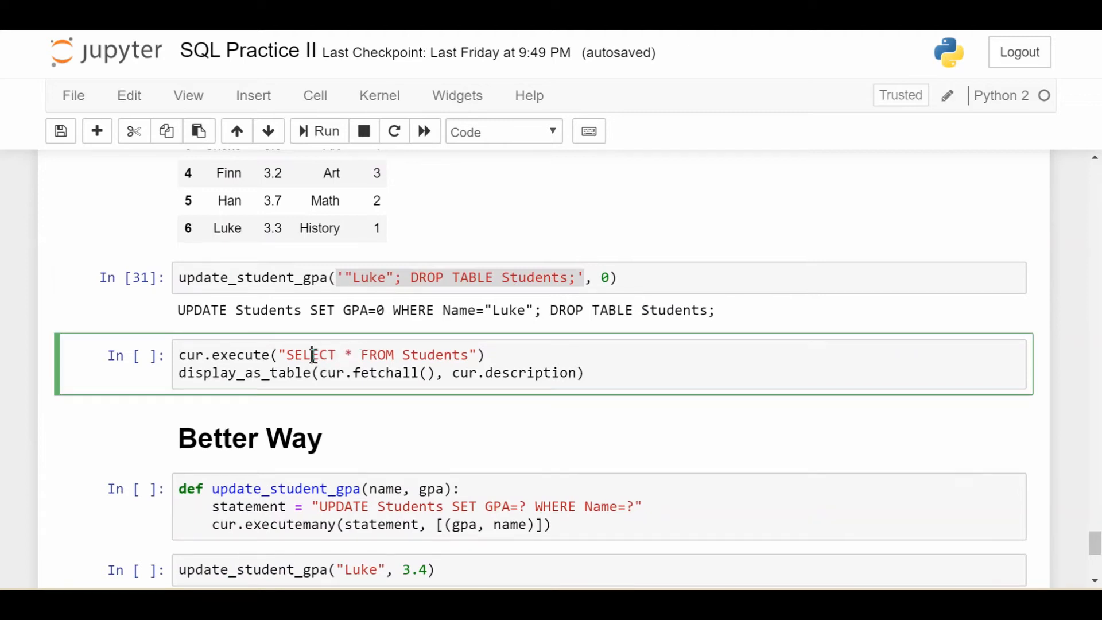
pyautogui.click(318, 131)
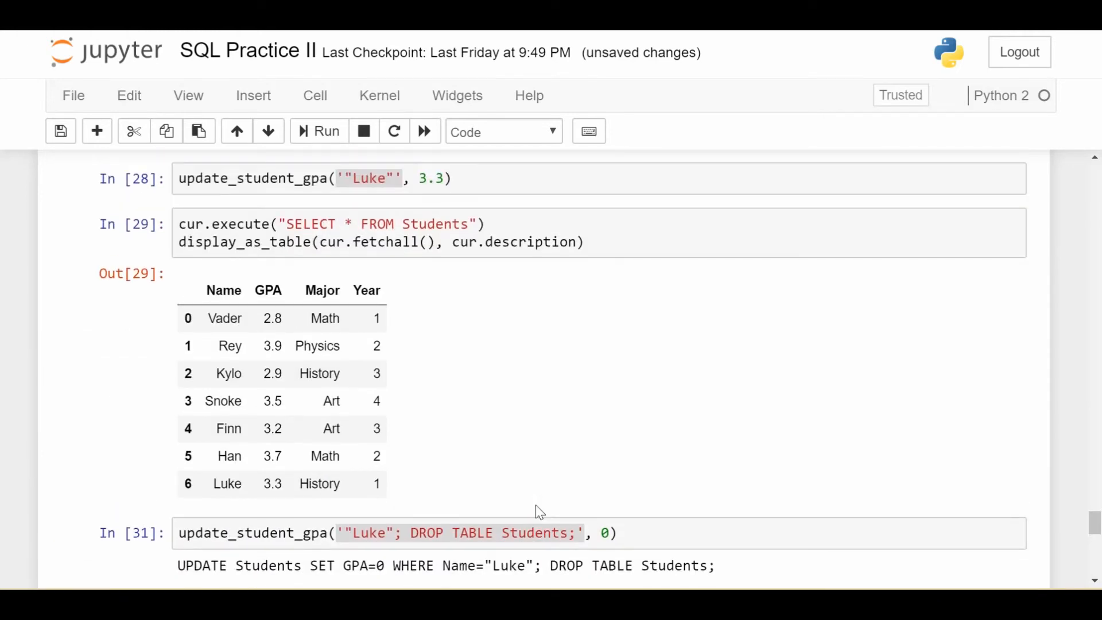
pyautogui.click(324, 130)
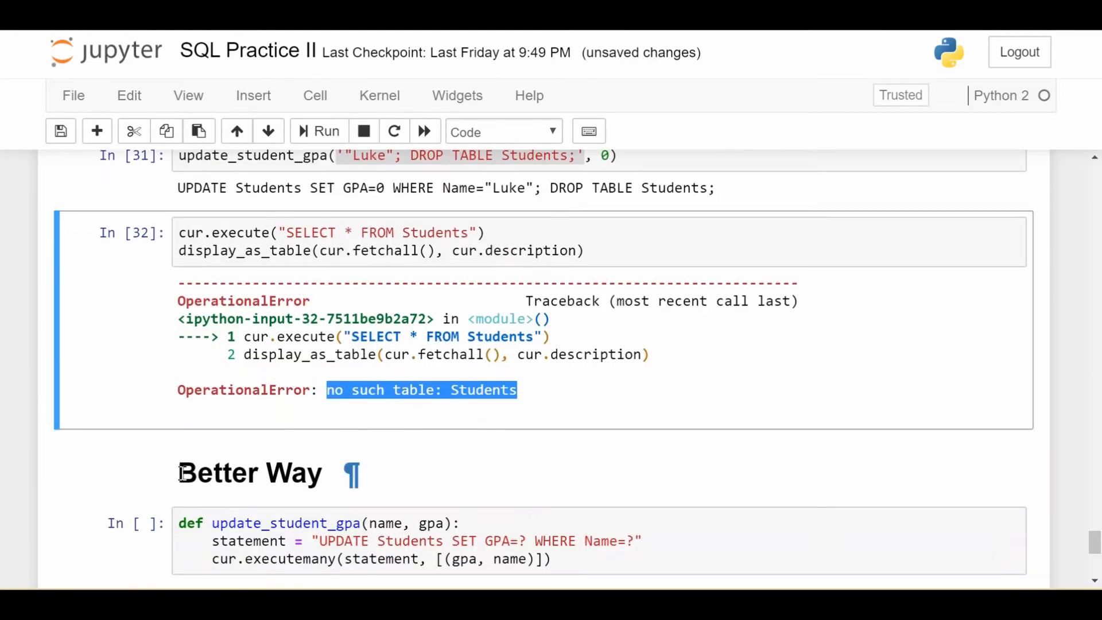
pyautogui.click(250, 472)
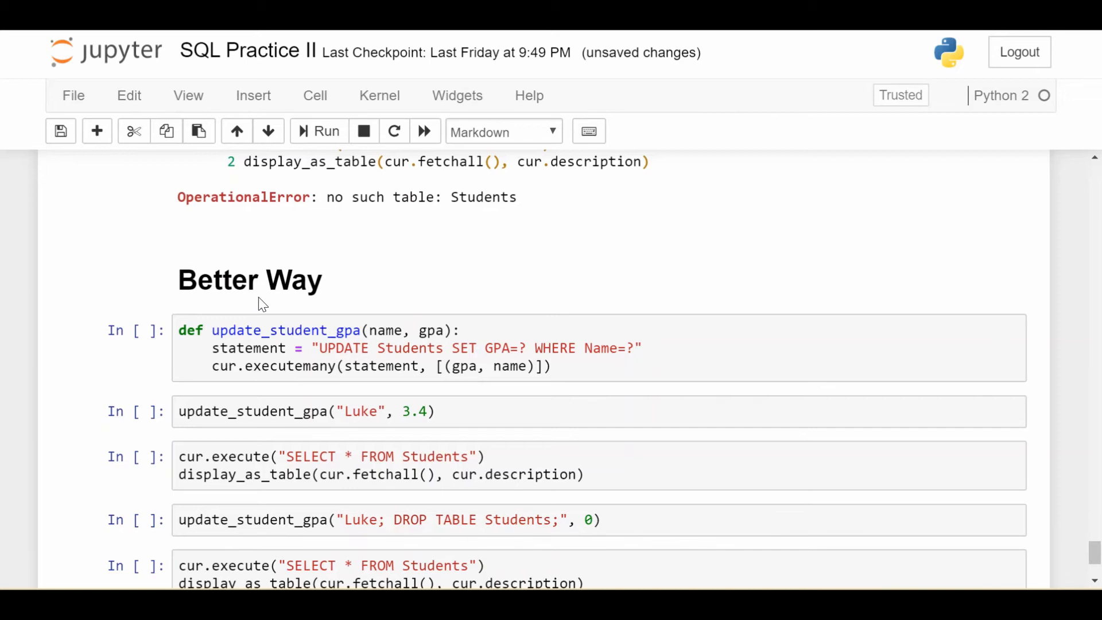
# Scroll to the Better Way cell and select the parameterized update_student_gpa using ? placeholders
pyautogui.scroll(-3)
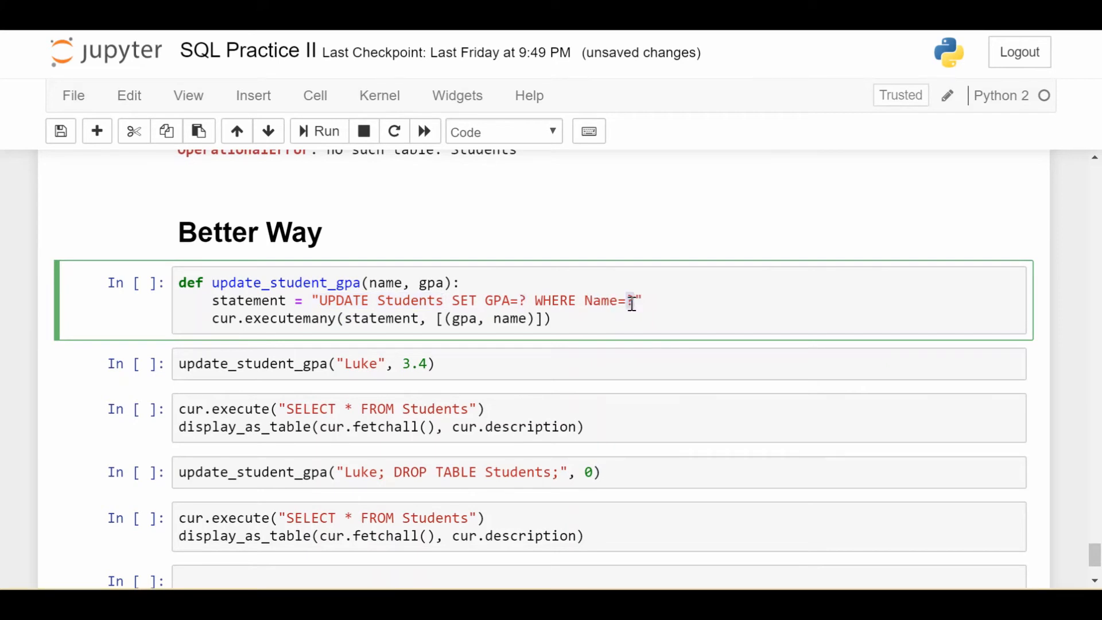
pyautogui.scroll(-3)
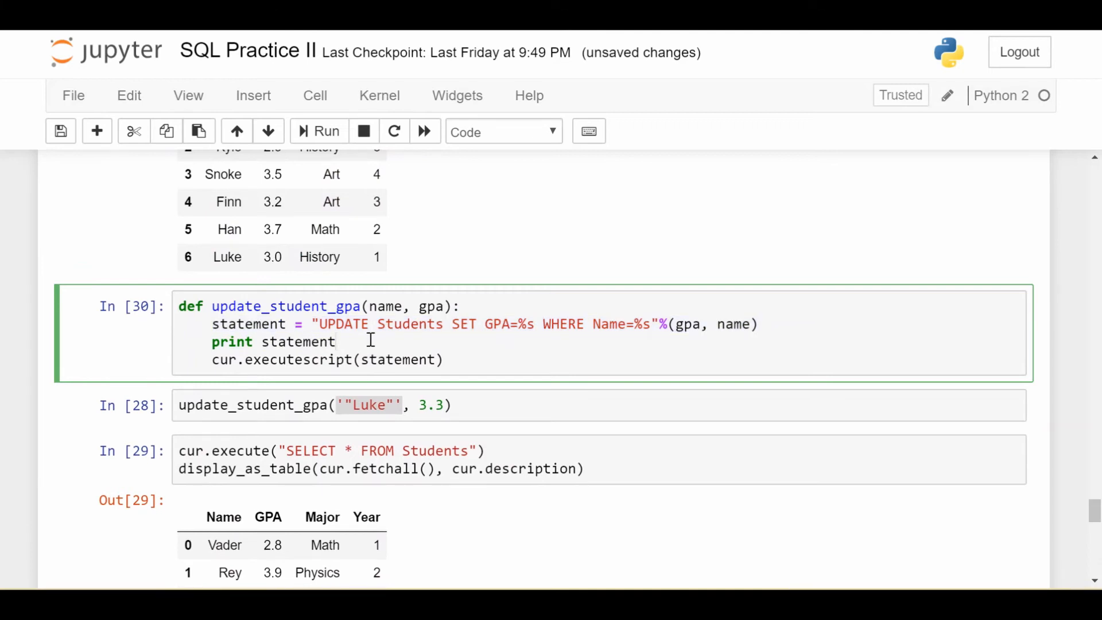
pyautogui.scroll(-3)
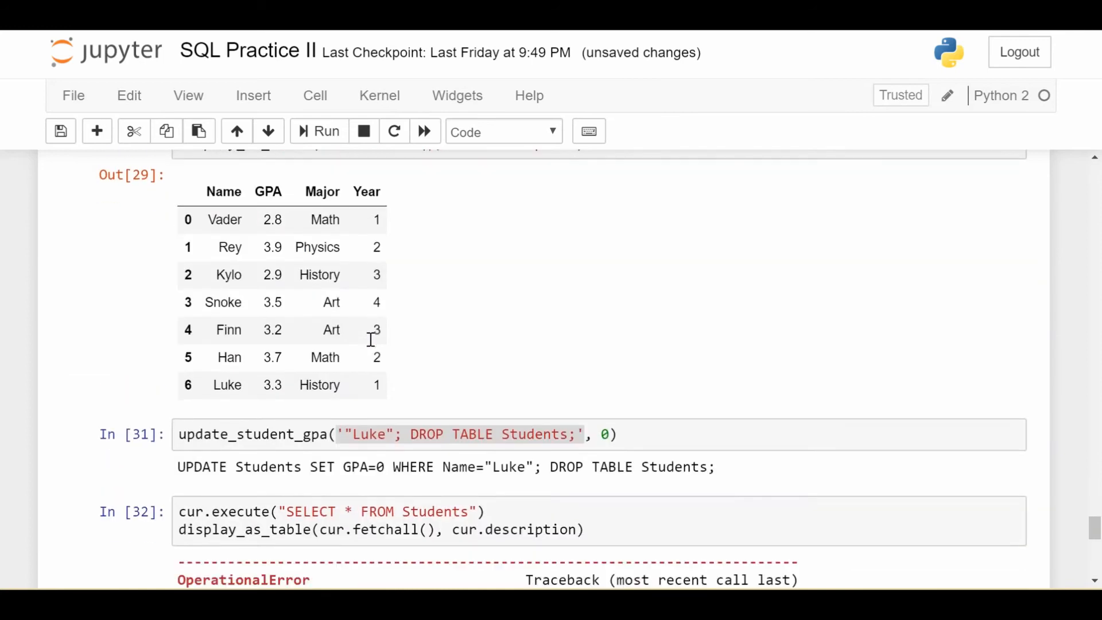
pyautogui.scroll(-3)
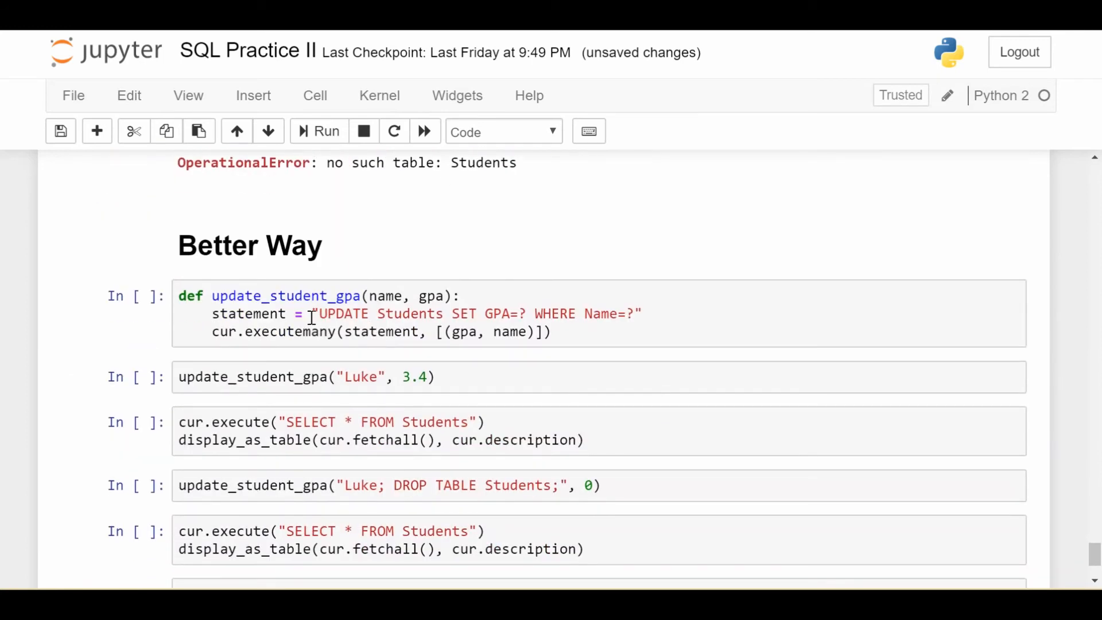
pyautogui.click(520, 314)
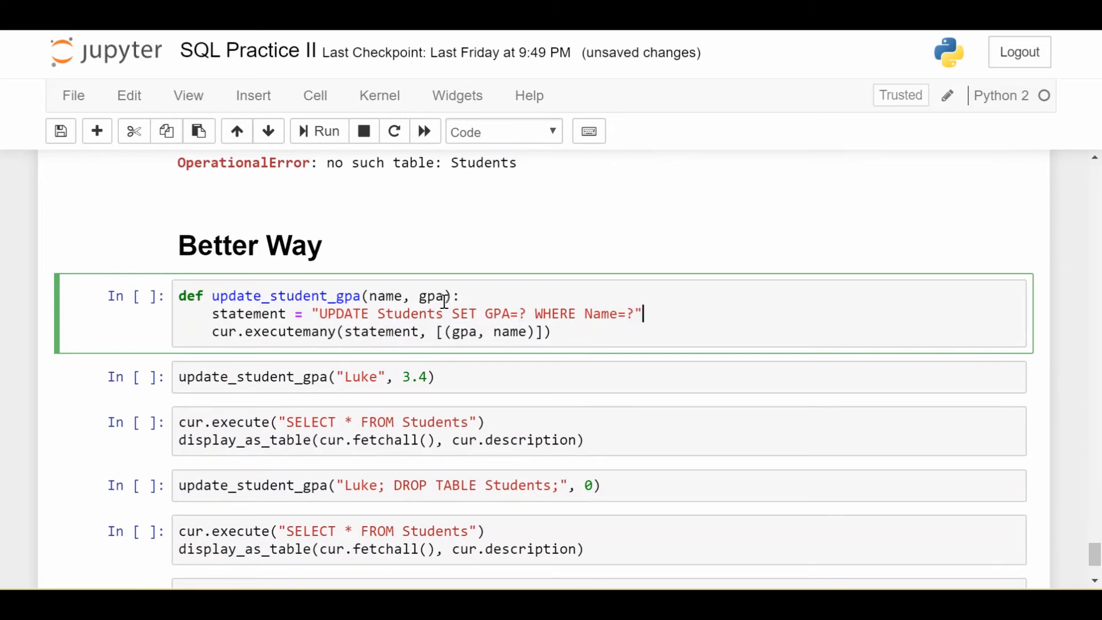
pyautogui.doubleClick(385, 295)
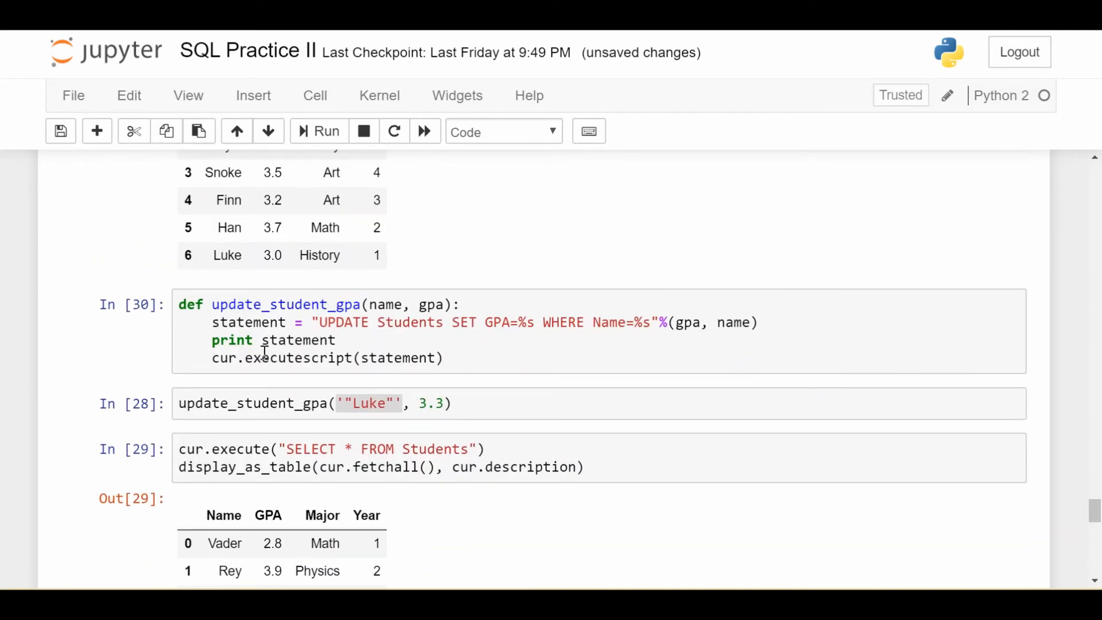
# Compare with the earlier function, highlighting the (gpa, name) parameter list passed to executemany
pyautogui.doubleClick(299, 358)
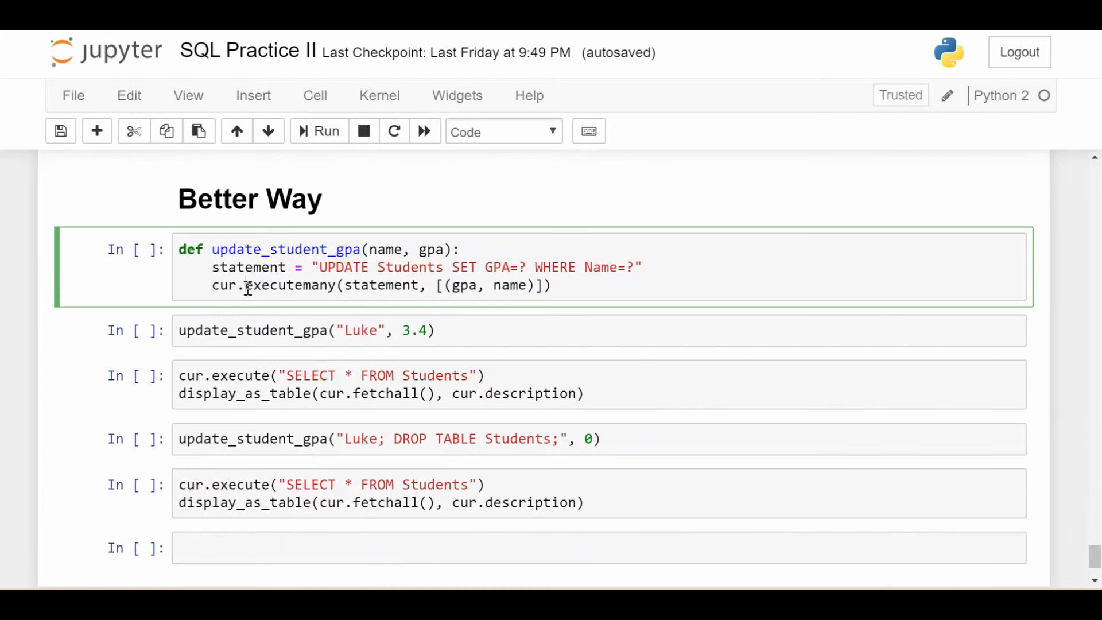
pyautogui.doubleClick(288, 285)
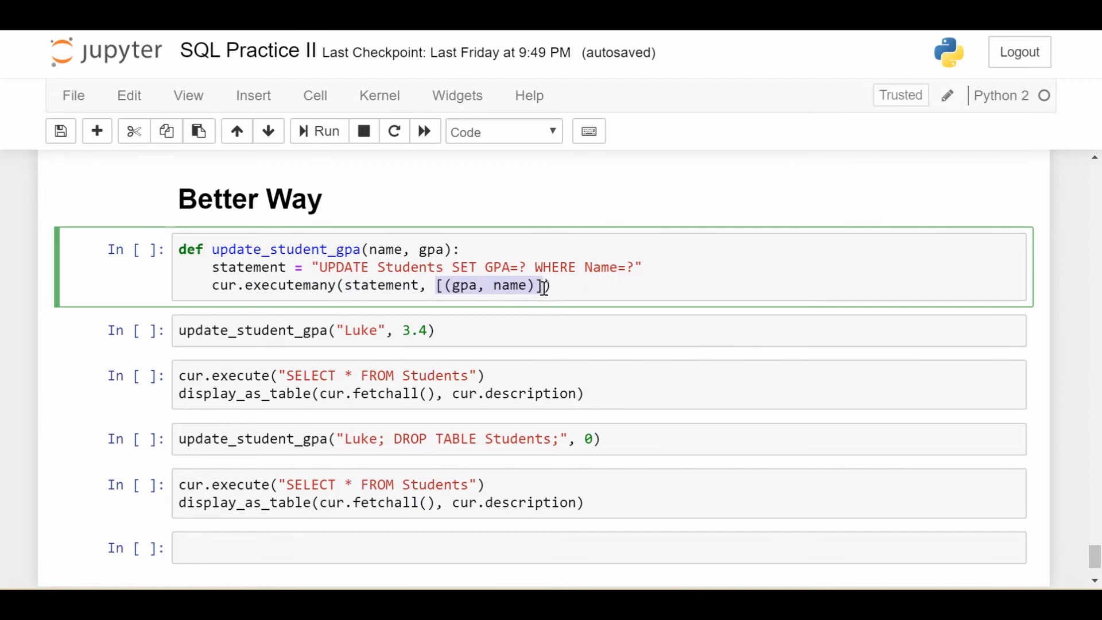
pyautogui.moveTo(520, 267)
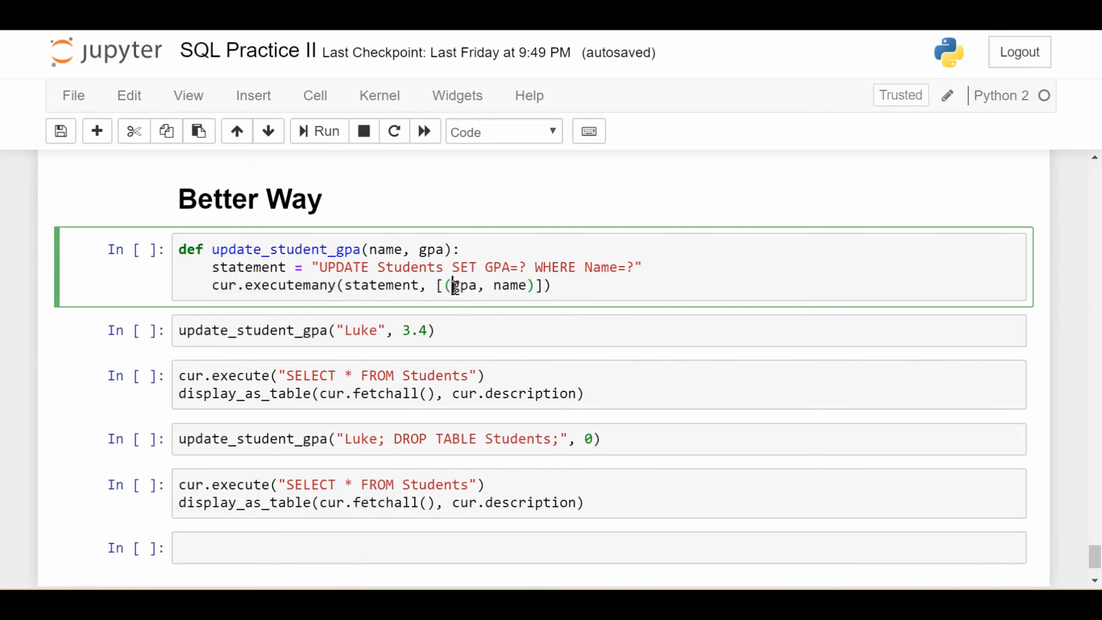
pyautogui.doubleClick(462, 286)
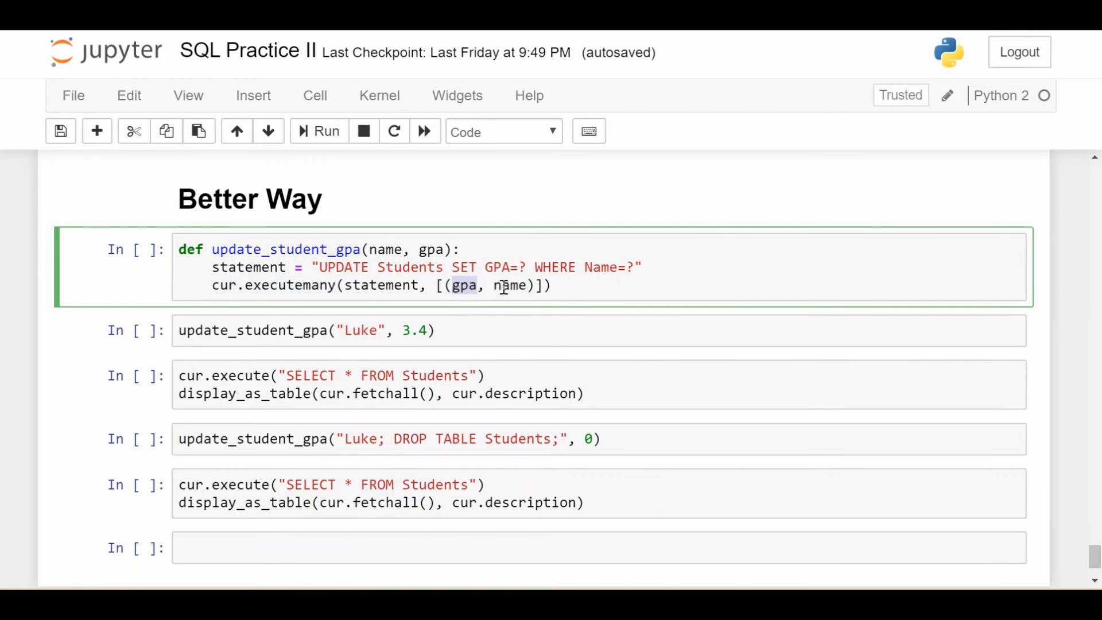
pyautogui.doubleClick(511, 284)
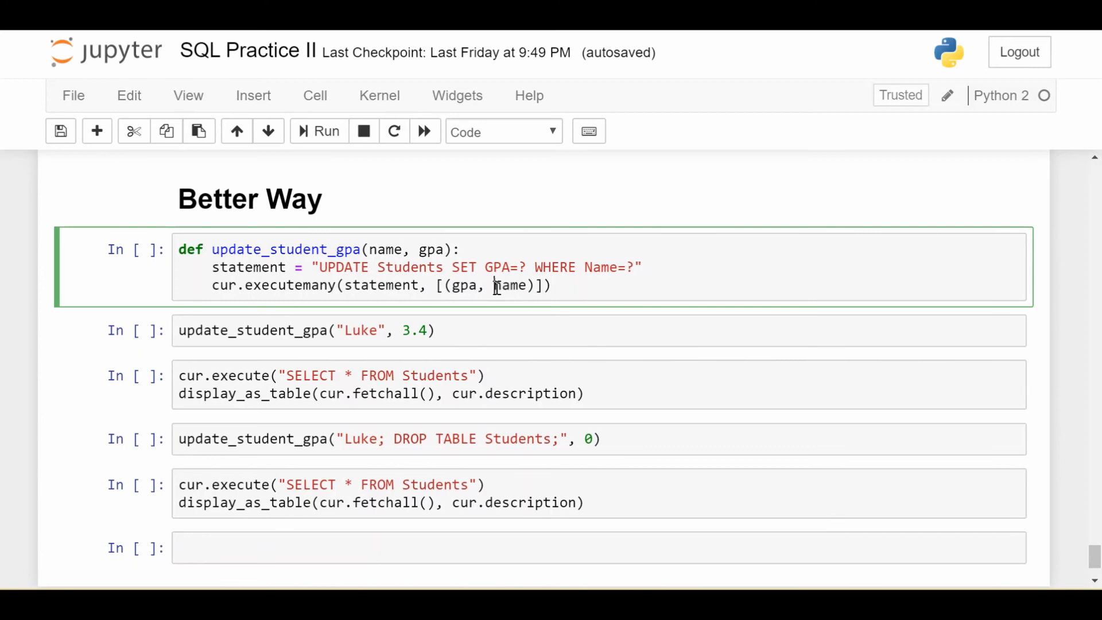
pyautogui.click(496, 286)
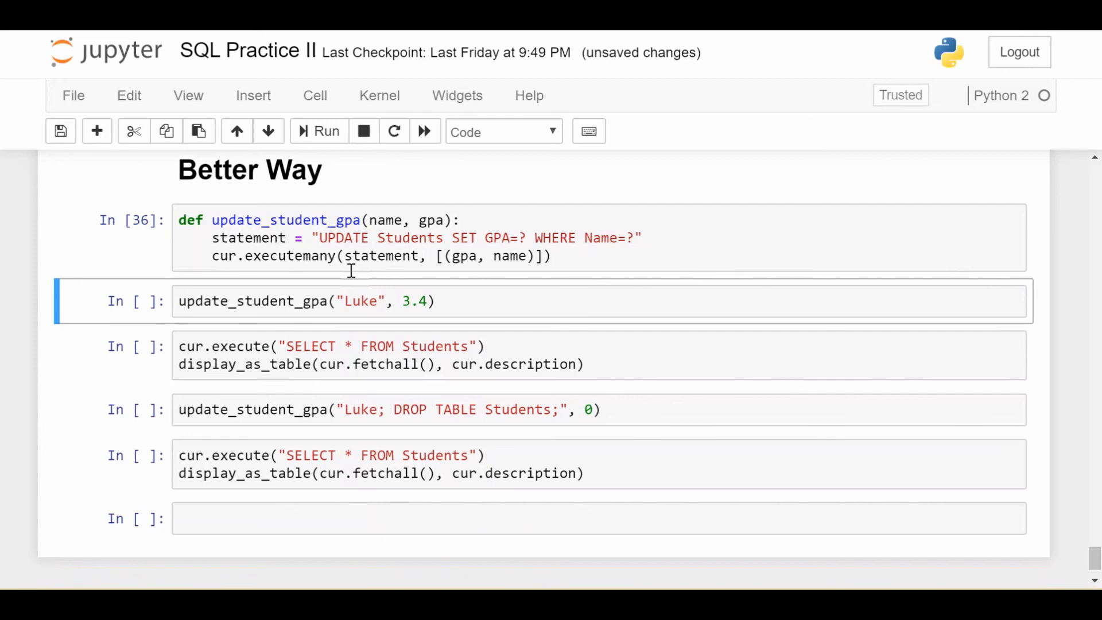
# Run update_student_gpa("Luke", 3.4) and highlight the DROP TABLE Students text in the injection-style call
pyautogui.click(324, 131)
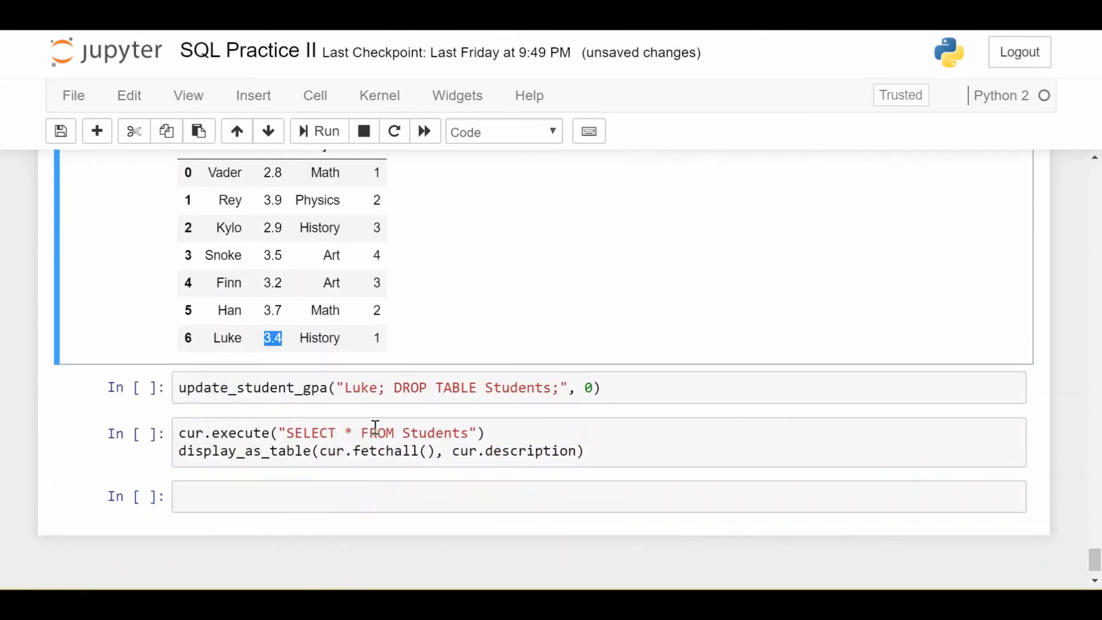
pyautogui.click(359, 387)
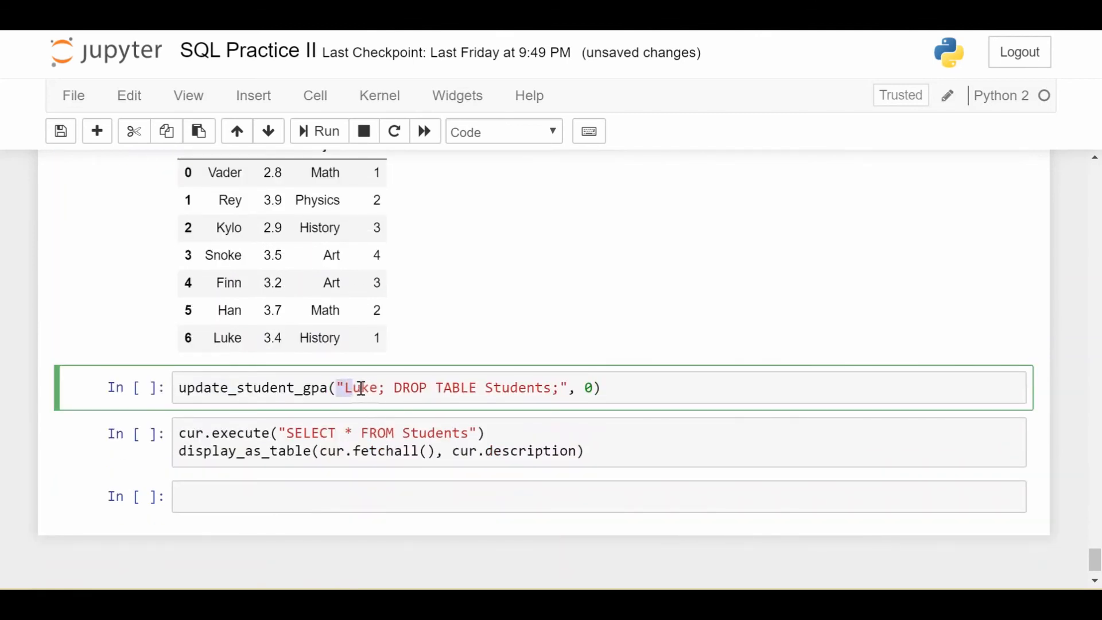
pyautogui.moveTo(345, 387); pyautogui.dragTo(513, 387)
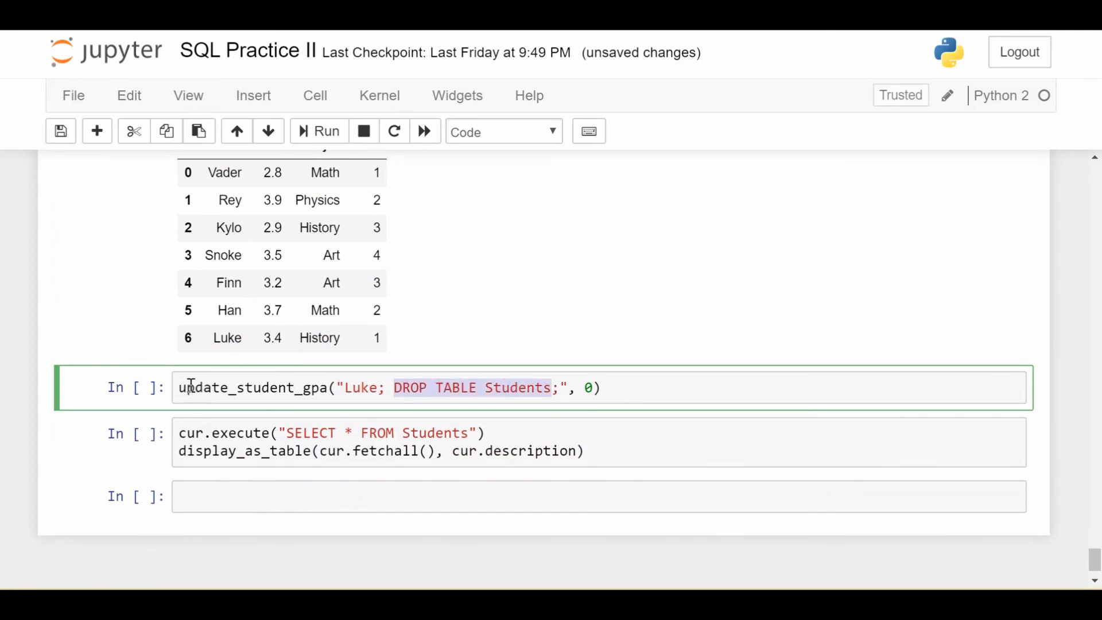
# Run the injection-style update call and select the SELECT * FROM Students query cell
pyautogui.click(324, 130)
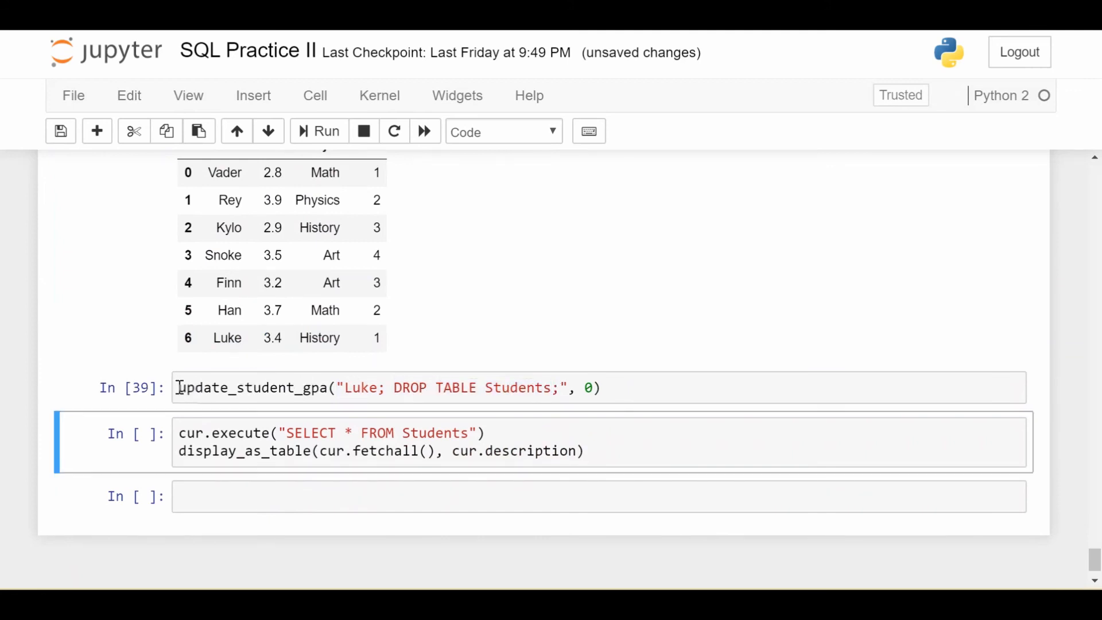
pyautogui.scroll(-3)
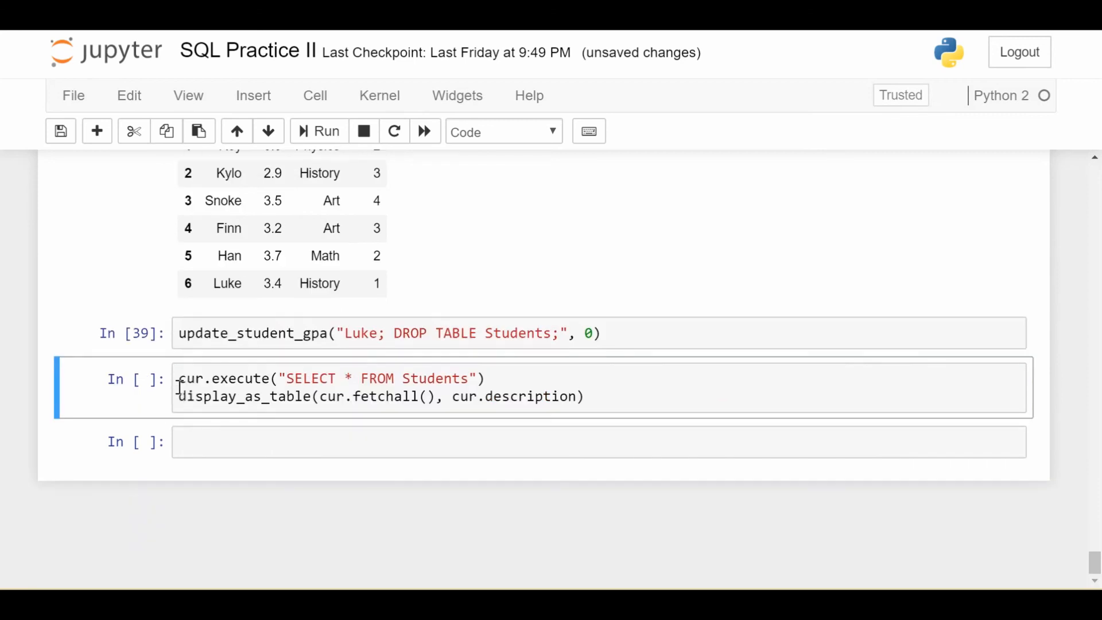
pyautogui.click(325, 131)
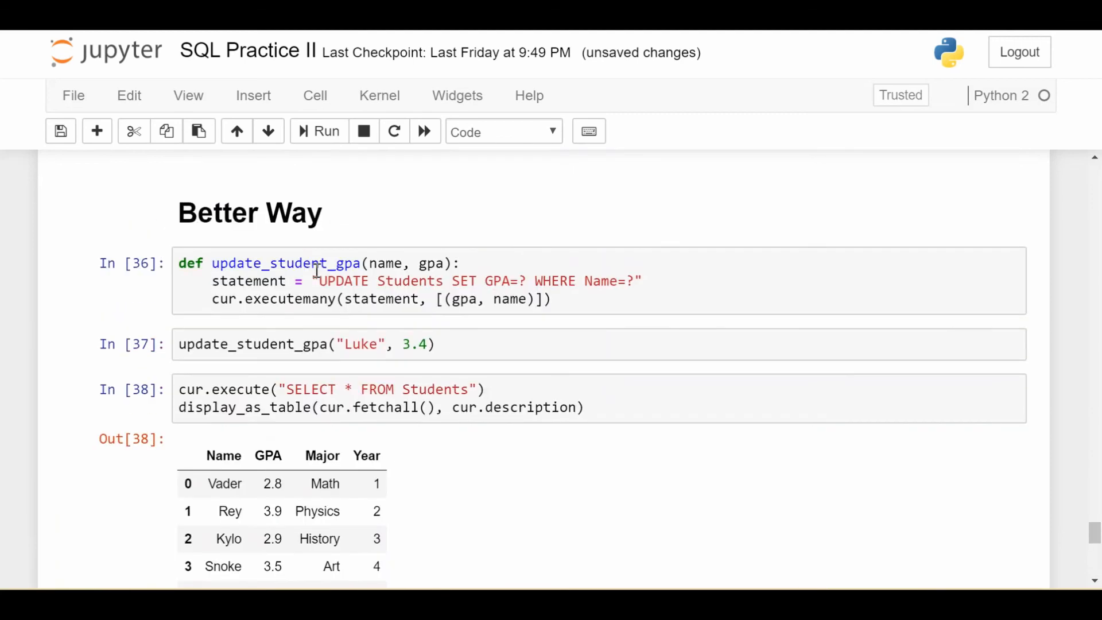
pyautogui.doubleClick(287, 299)
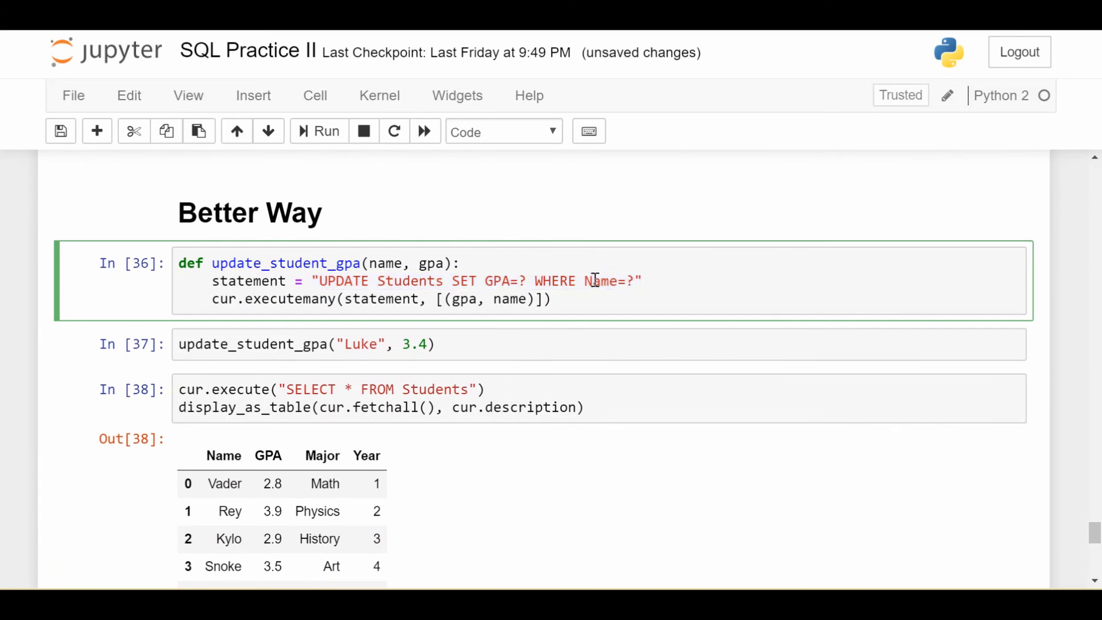
pyautogui.moveTo(315, 281); pyautogui.dragTo(638, 280)
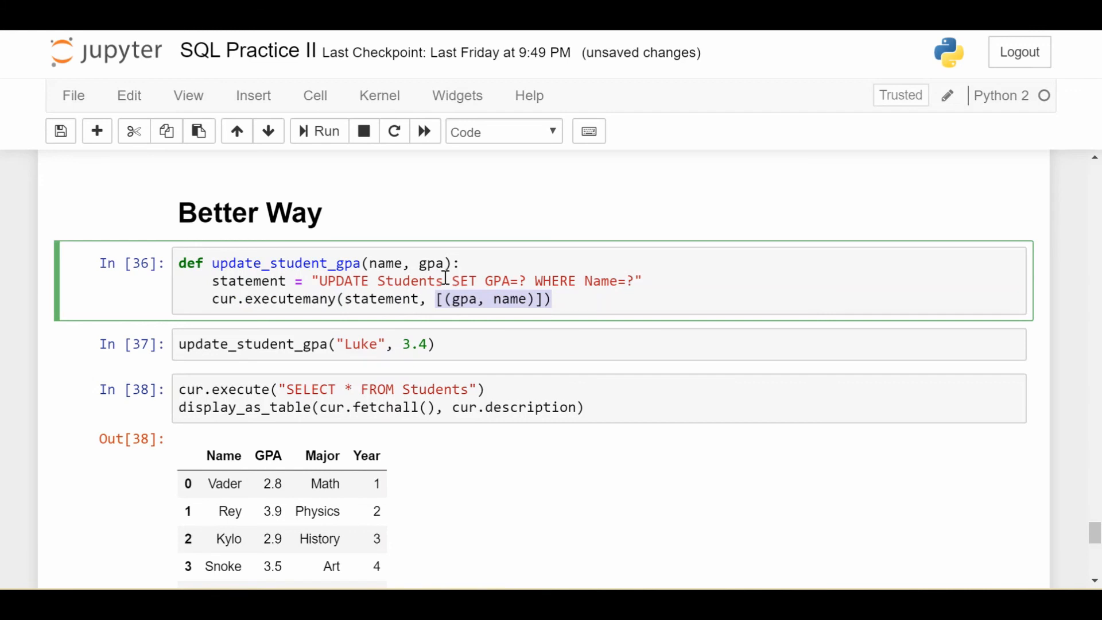
pyautogui.scroll(-3)
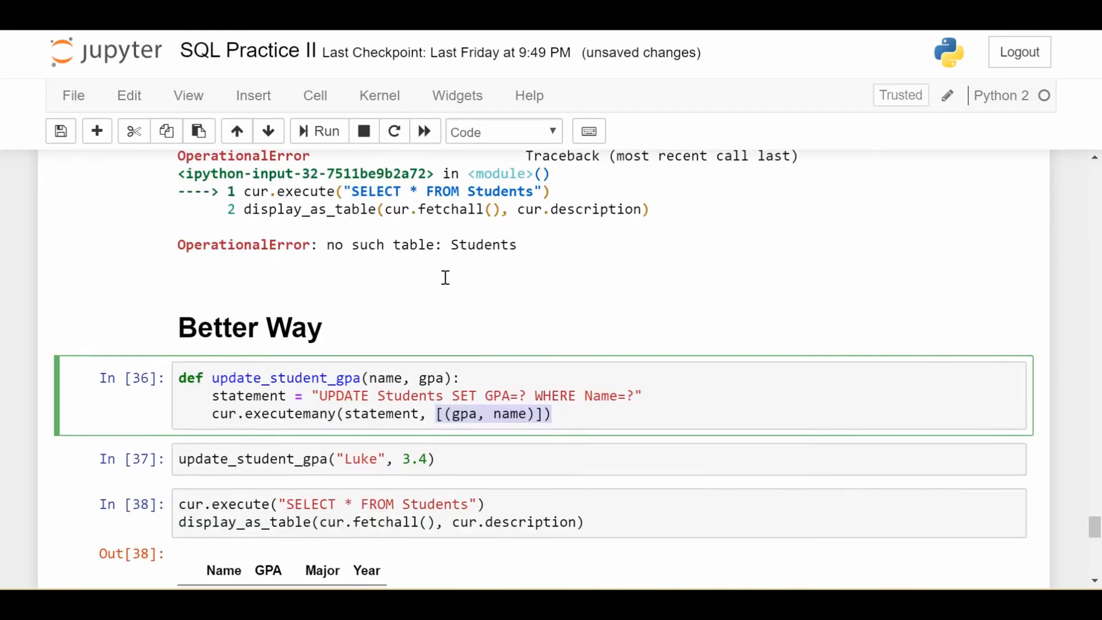